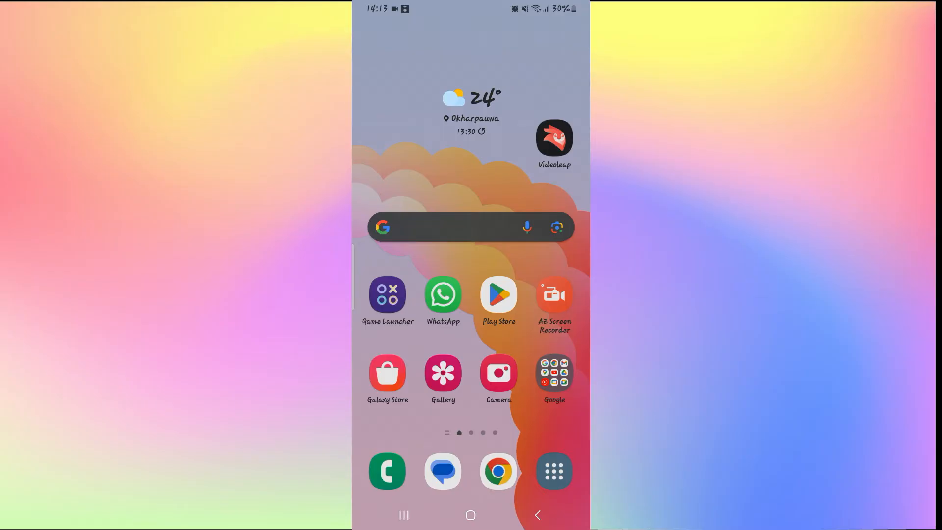
- Search the Play Store for 'mobile legends' and open the Mobile Legends: Bang Bang page
left_click(497, 295)
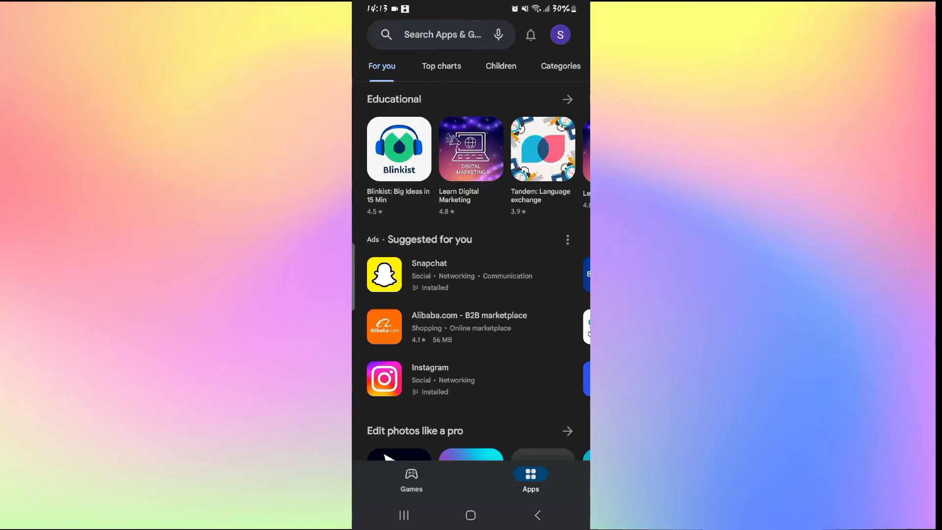
left_click(442, 34)
type("mobile legends")
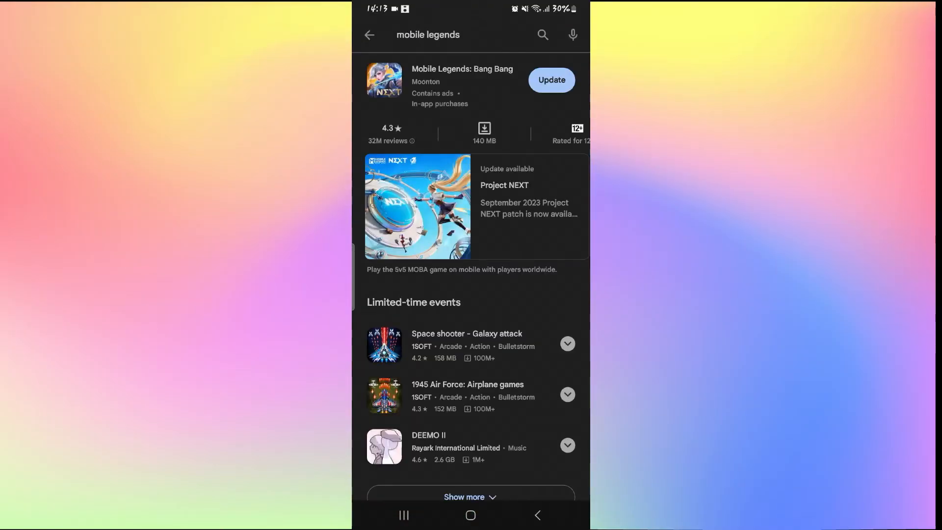
left_click(463, 80)
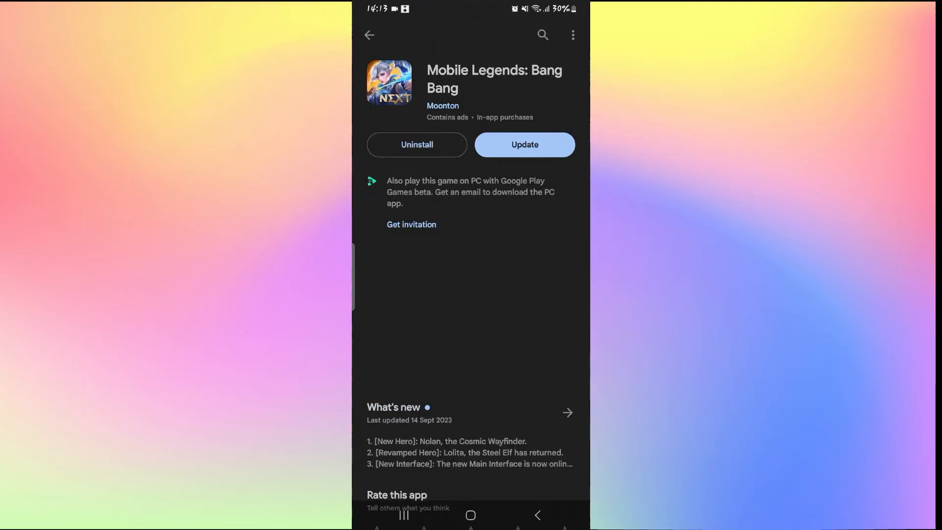
- Start a Gmail message to Moonton's App support address about the mistakenly banned account
scroll("down", 3)
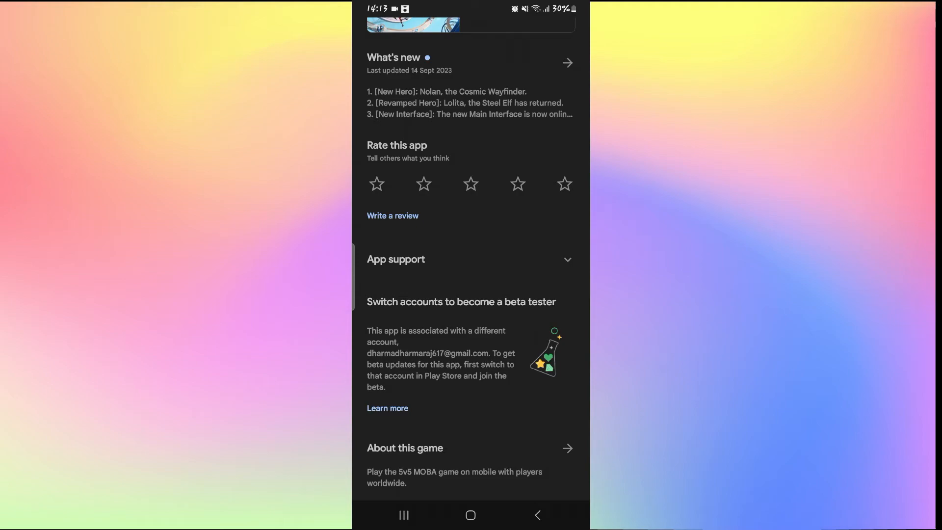
left_click(471, 259)
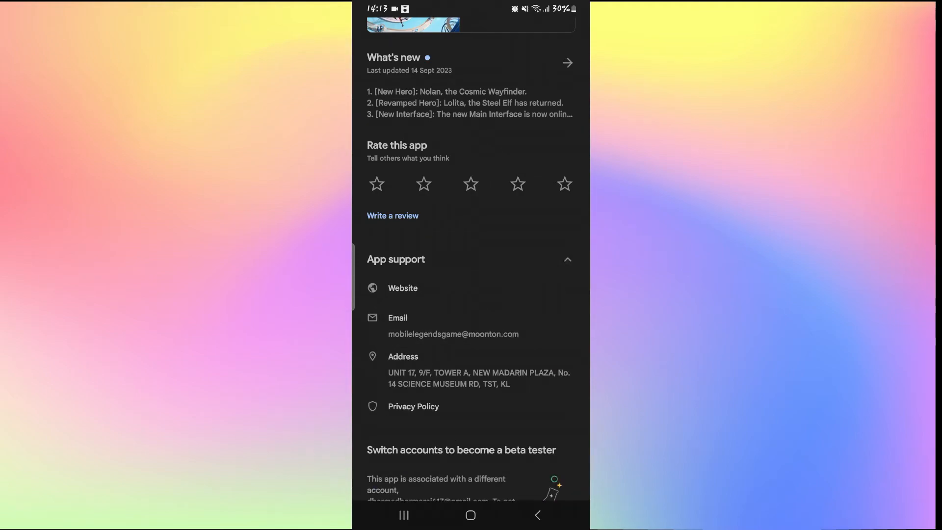
left_click(453, 333)
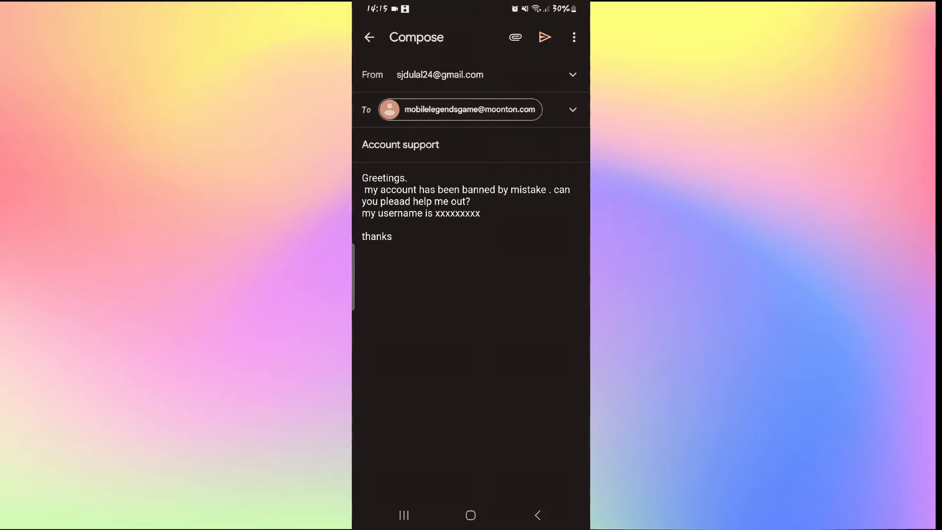
- Send the Account support email to Moonton
left_click(369, 37)
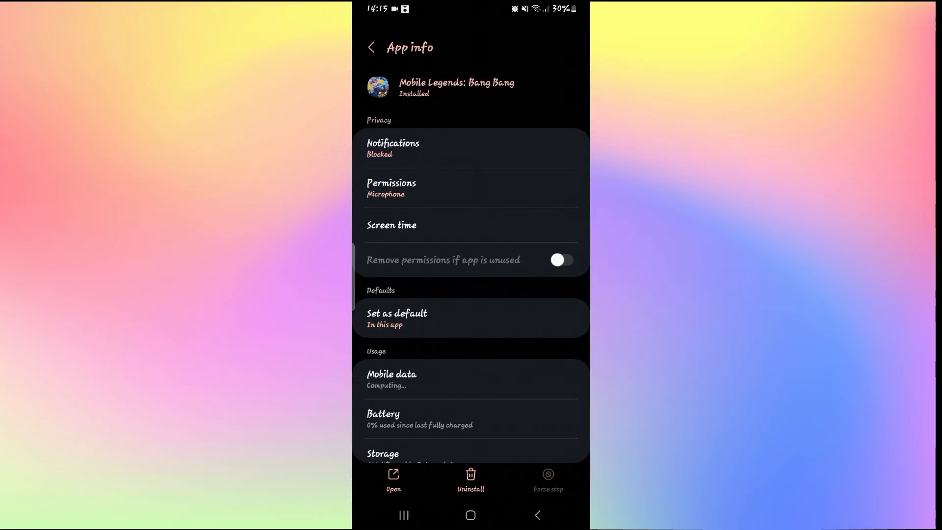
- Clear and permanently delete Mobile Legends: Bang Bang's storage data
left_click(562, 260)
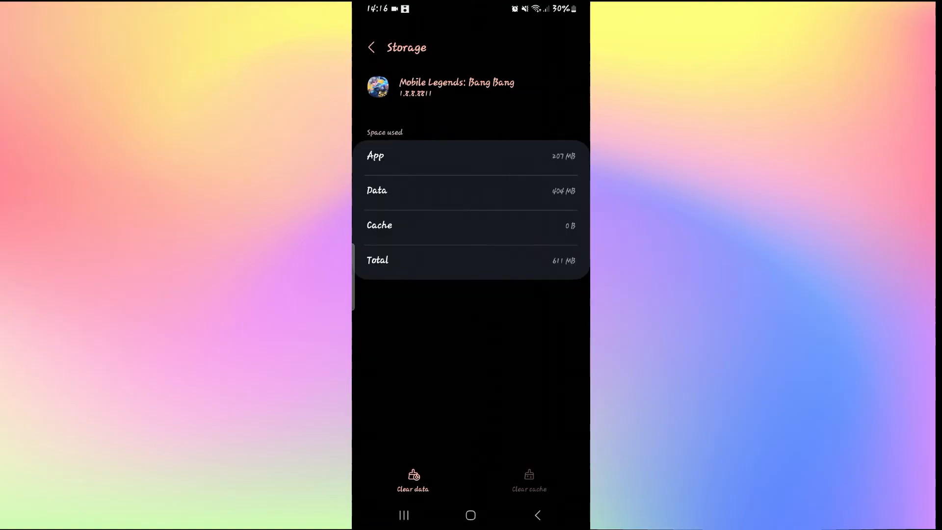
left_click(412, 481)
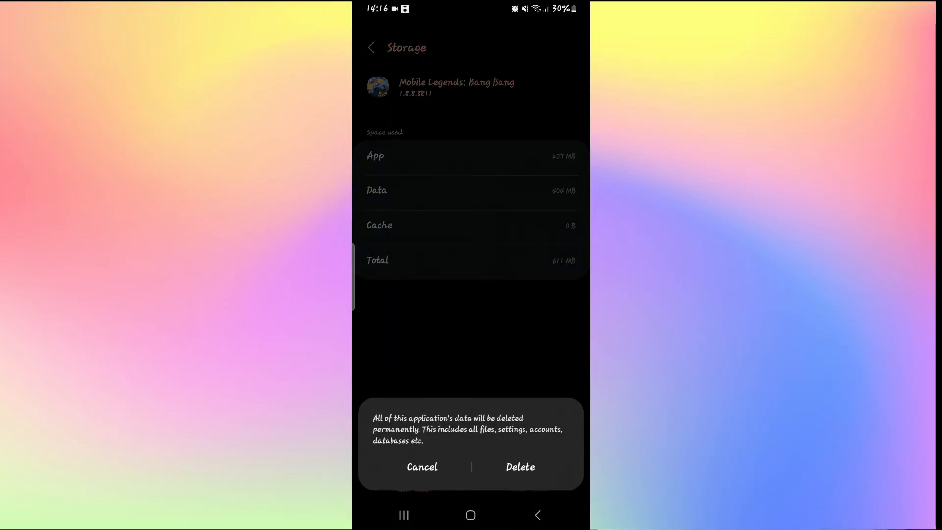
left_click(421, 467)
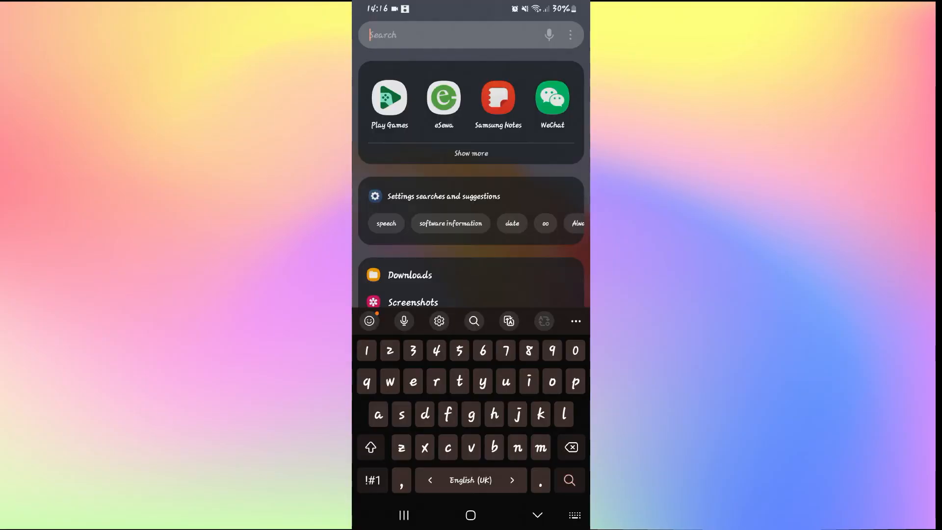
- Sign Google Play Games into a different Google account, then go to the home screen
left_click(389, 98)
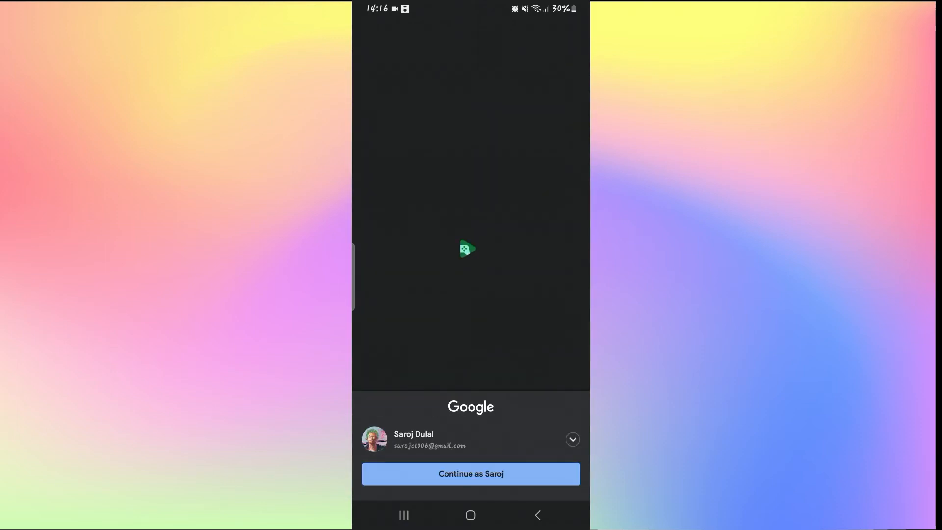
left_click(470, 473)
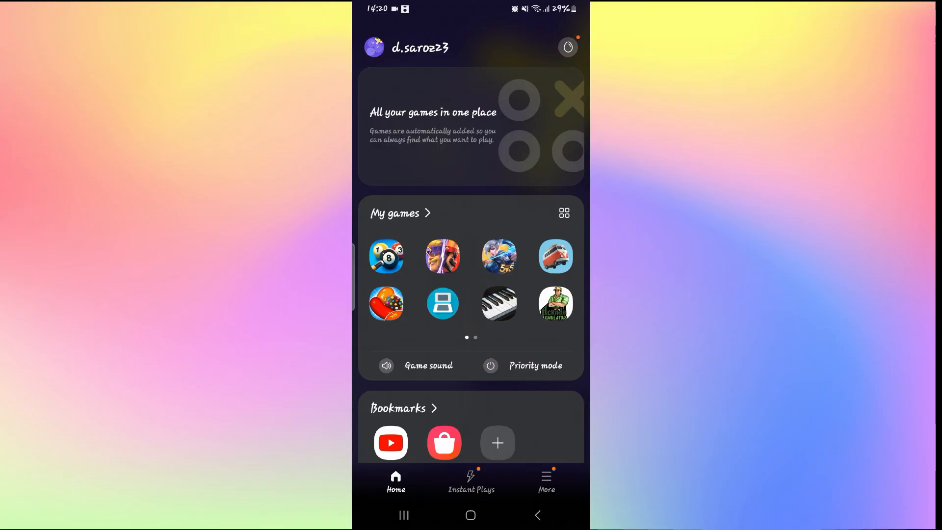
left_click(470, 515)
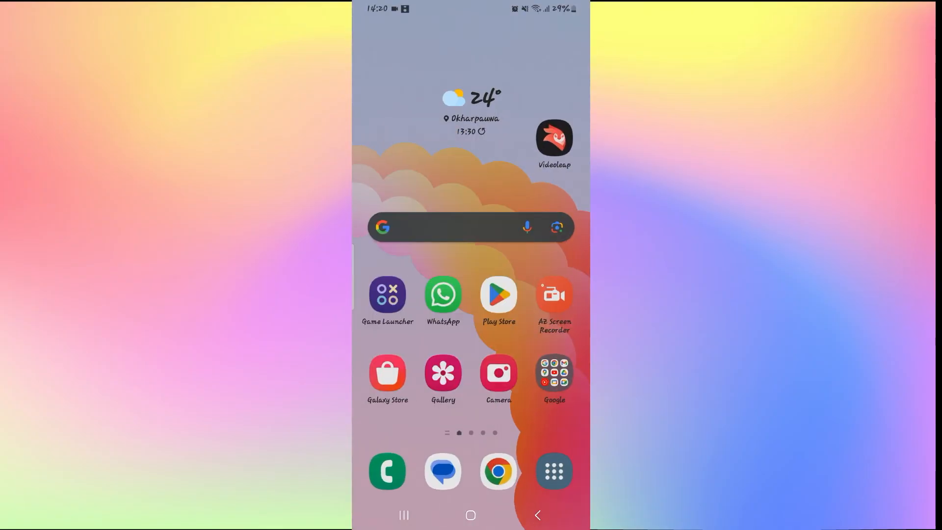